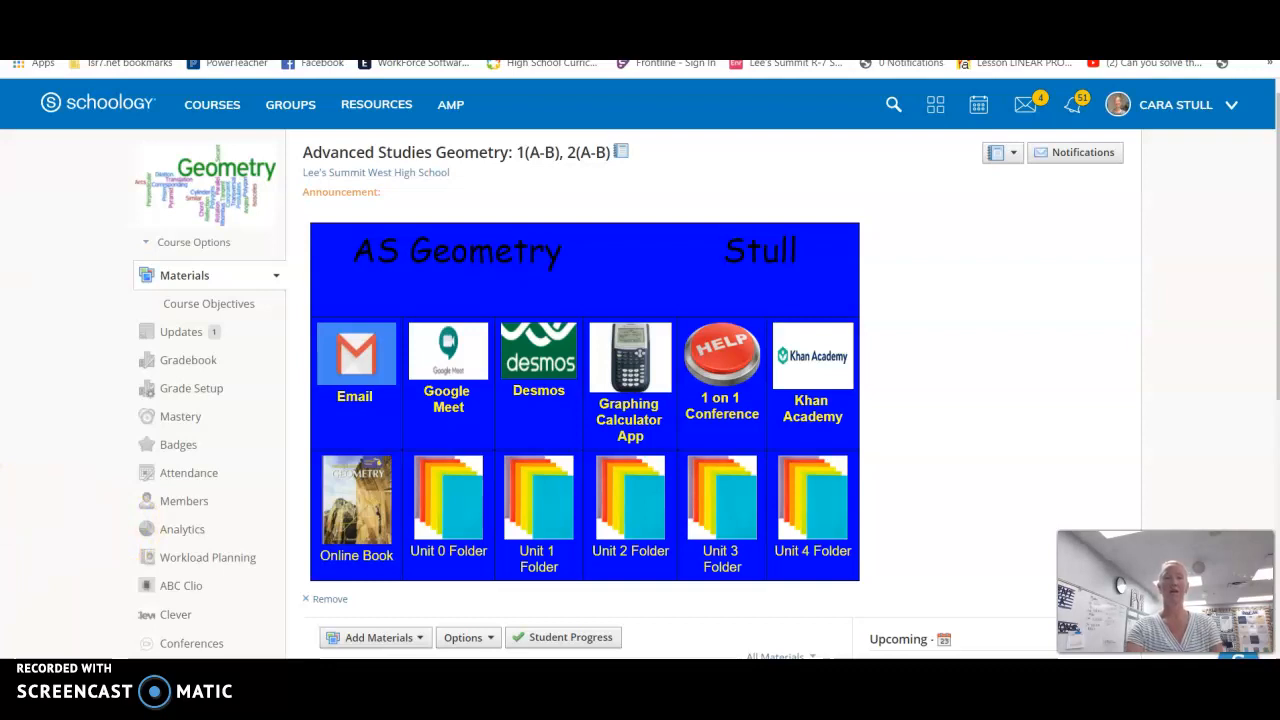
Switch to the Online Geometry course and open its 1-on-1 Conference sign-up form.
left_click(212, 104)
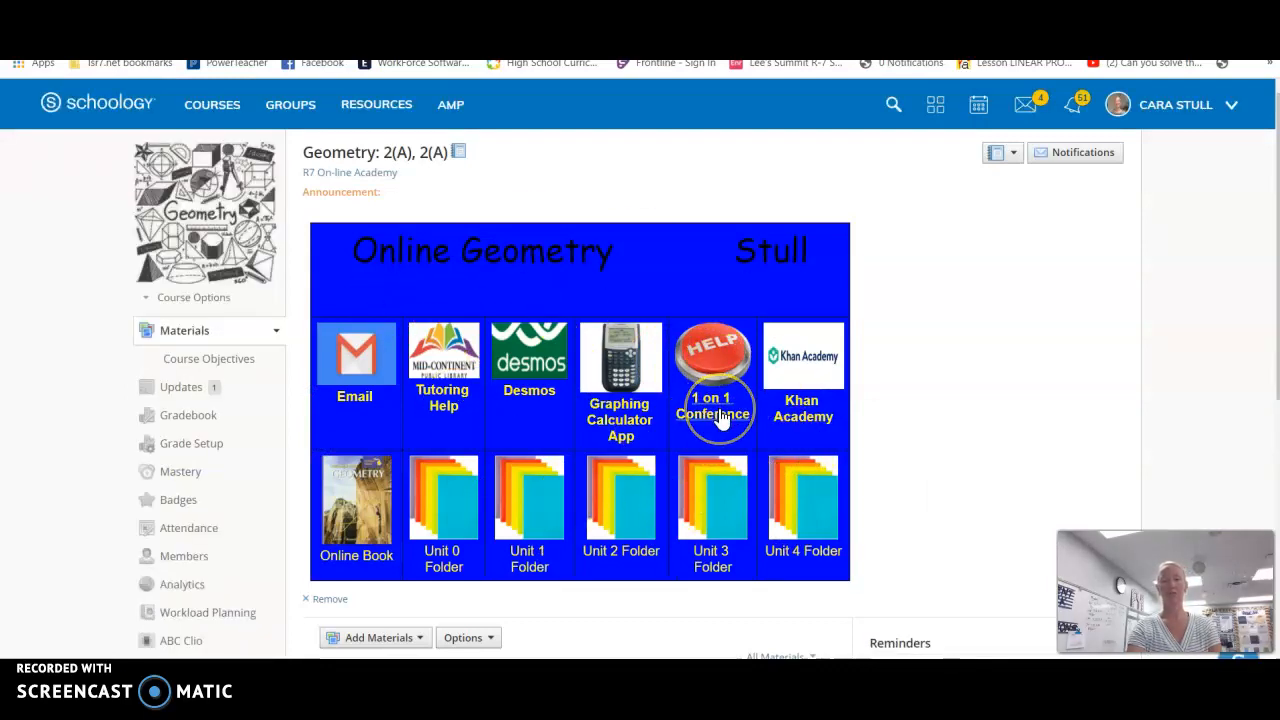
left_click(712, 405)
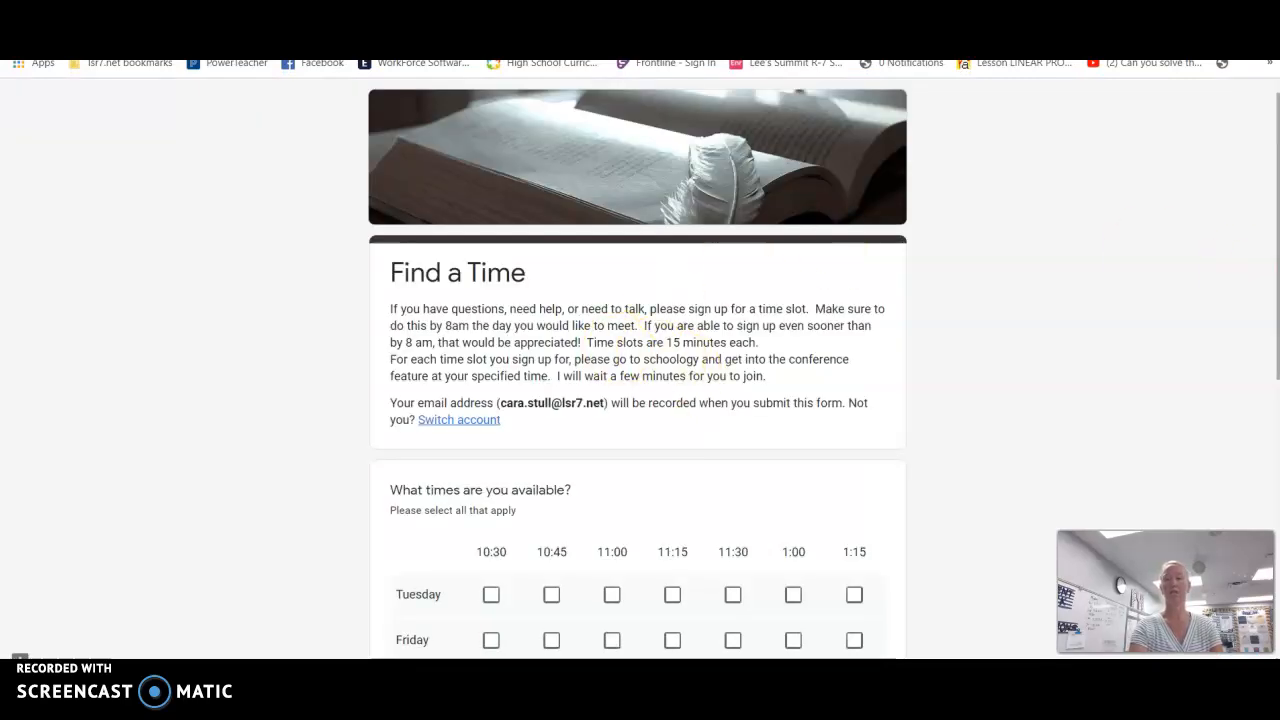
Scroll through the Find a Time Google Form's selectable time slots.
scroll("down", 3)
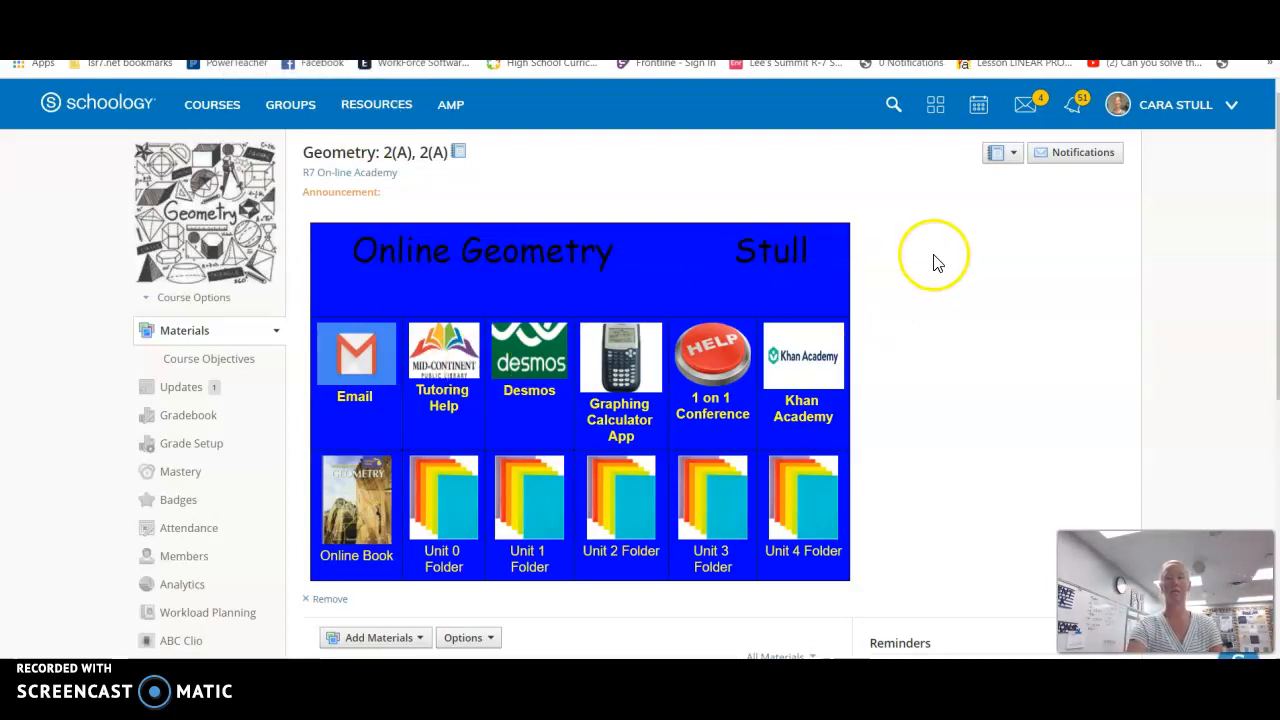
mouse_move(645, 385)
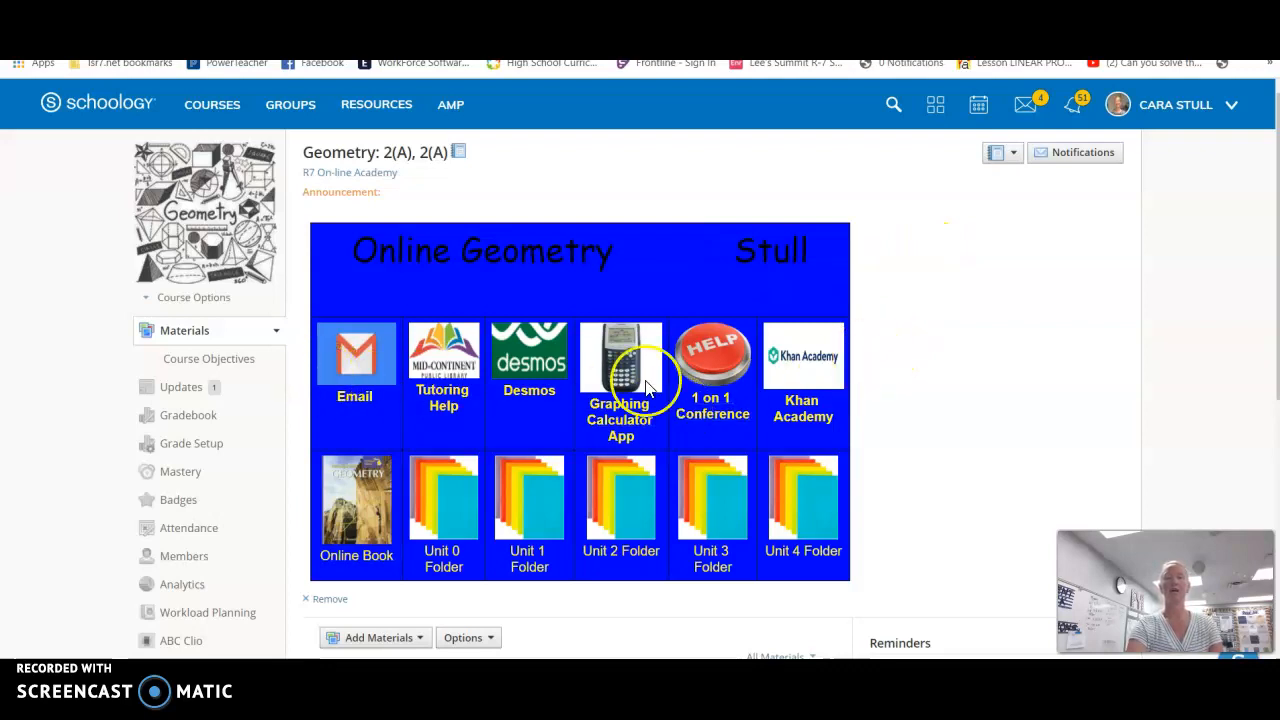
mouse_move(355, 385)
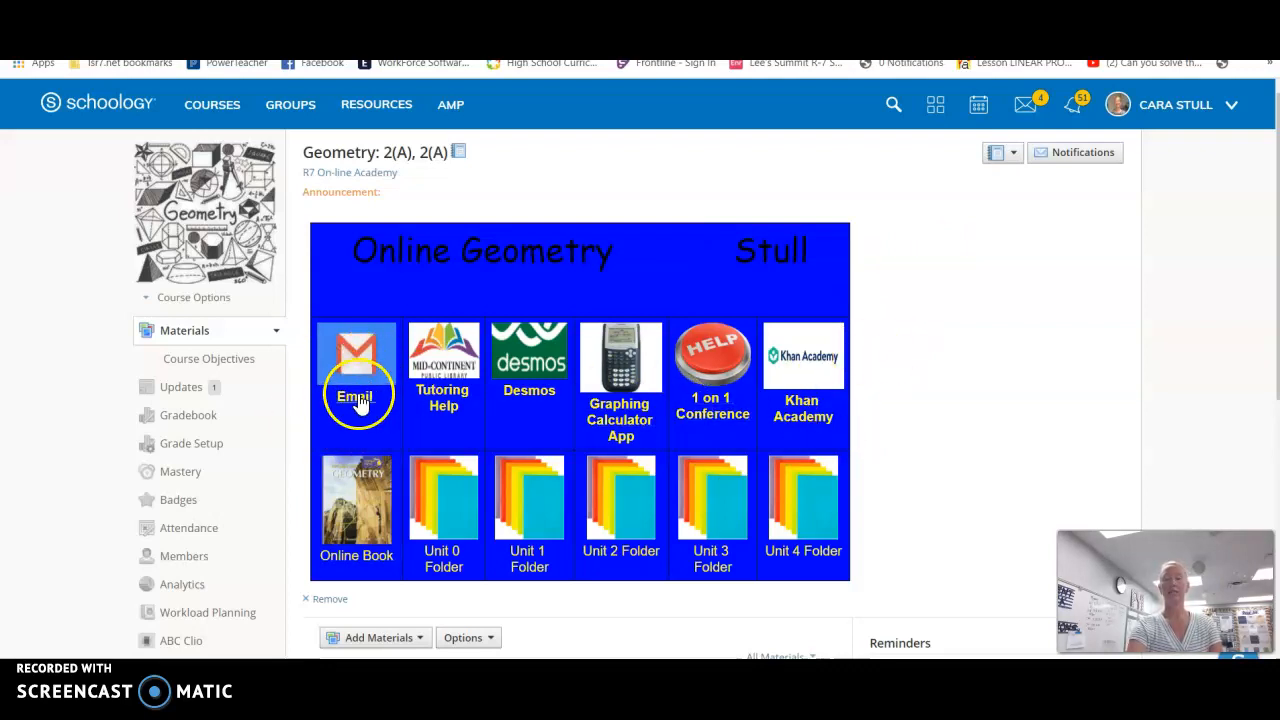
mouse_move(443, 395)
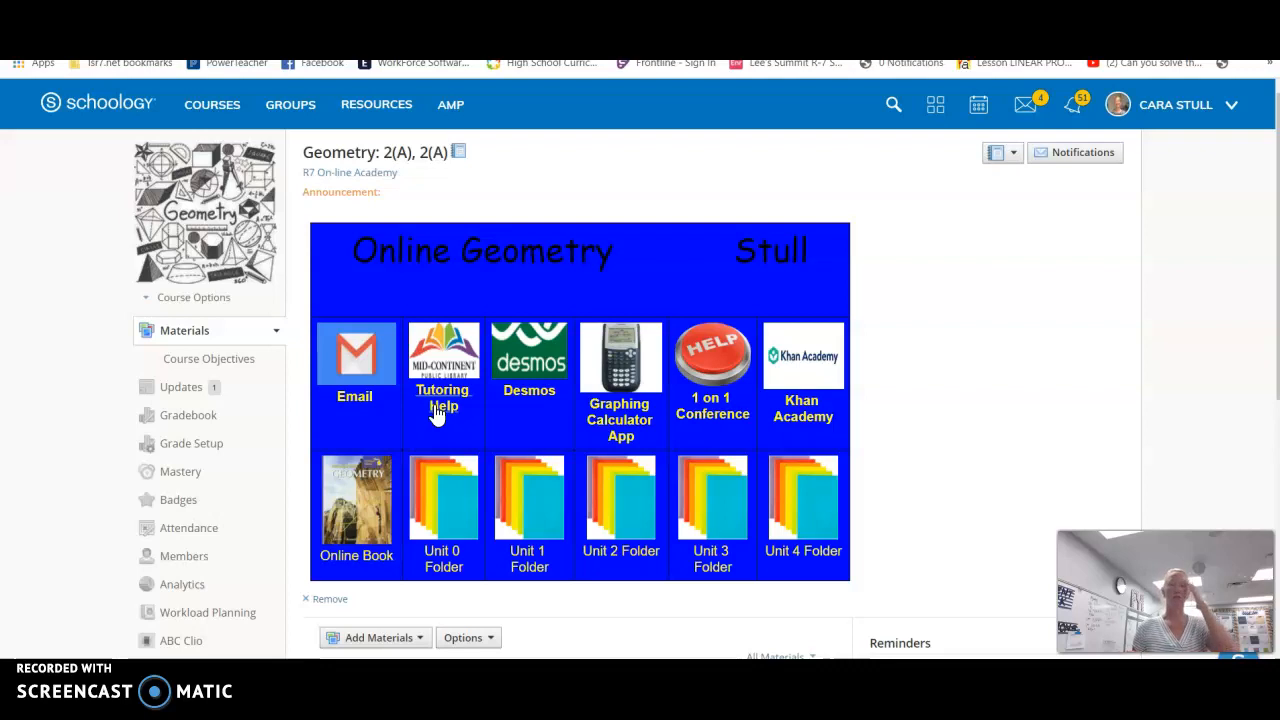
mouse_move(340, 500)
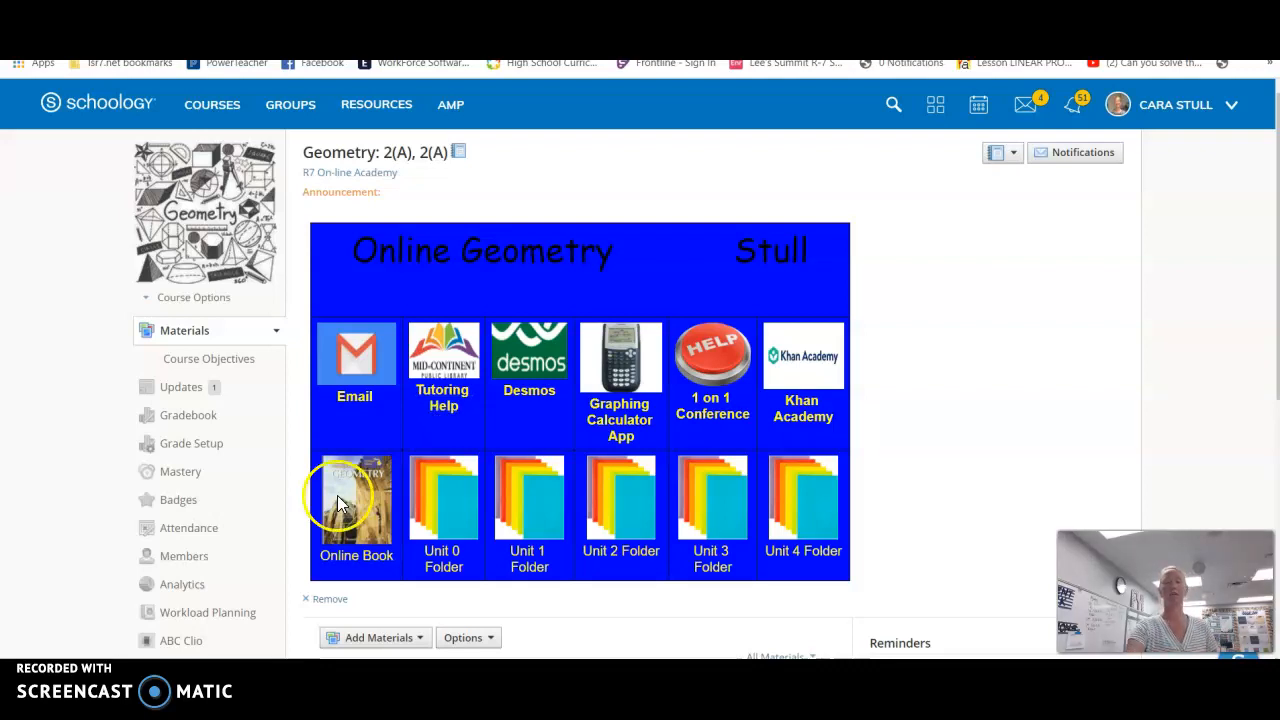
mouse_move(449, 555)
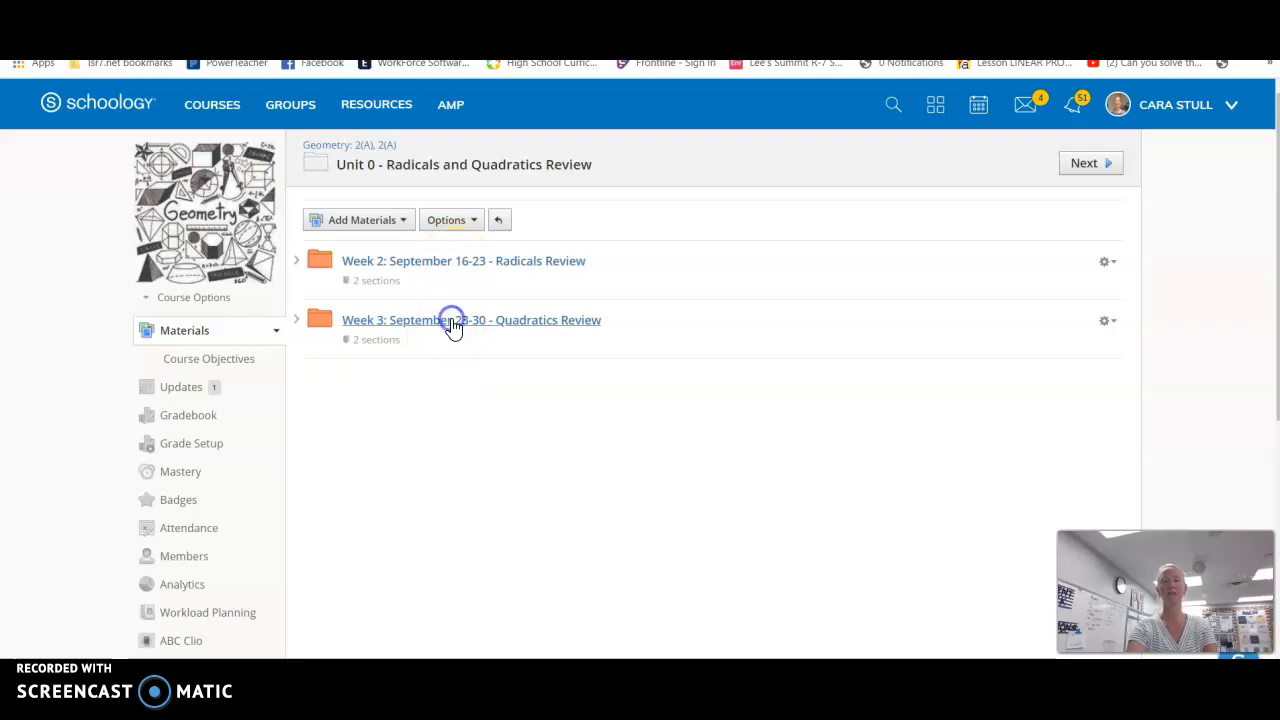
Open the Week 3: September 23-30 Quadratics Review folder inside Unit 0.
left_click(471, 320)
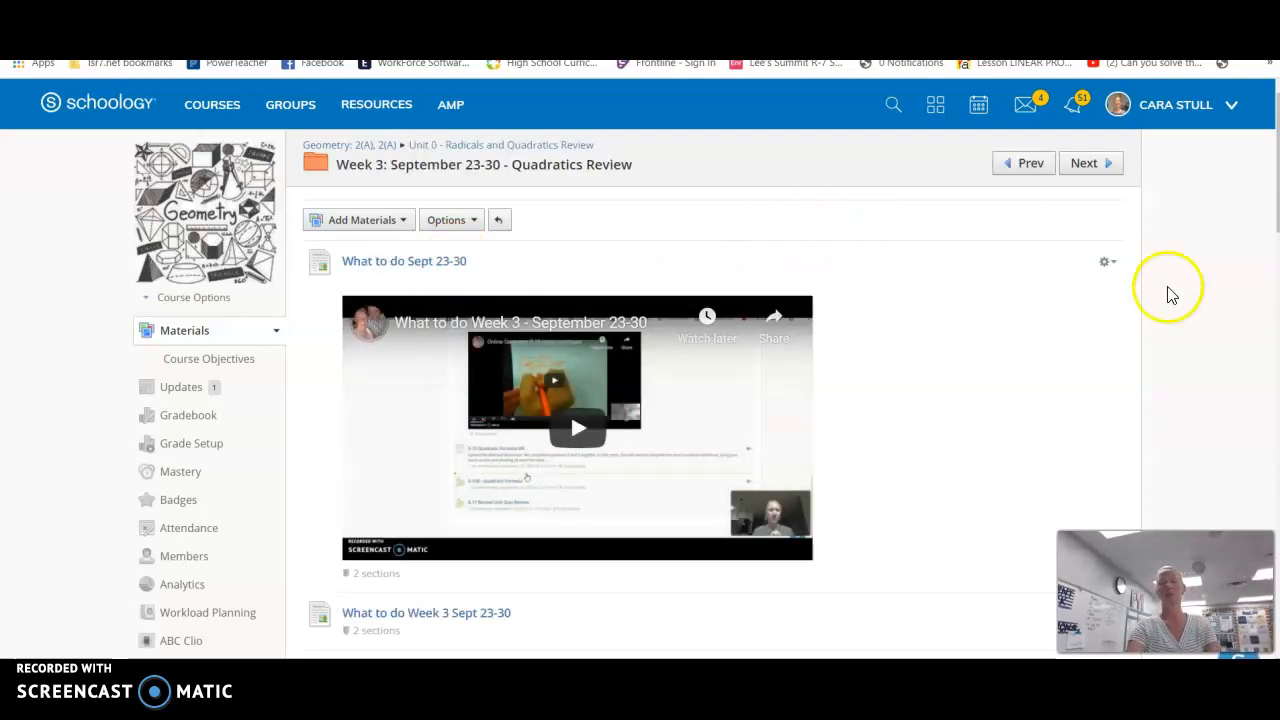
Scroll down the Week 3 folder to the second What to do item and 0.14 Zero Product Property notes.
scroll("down", 3)
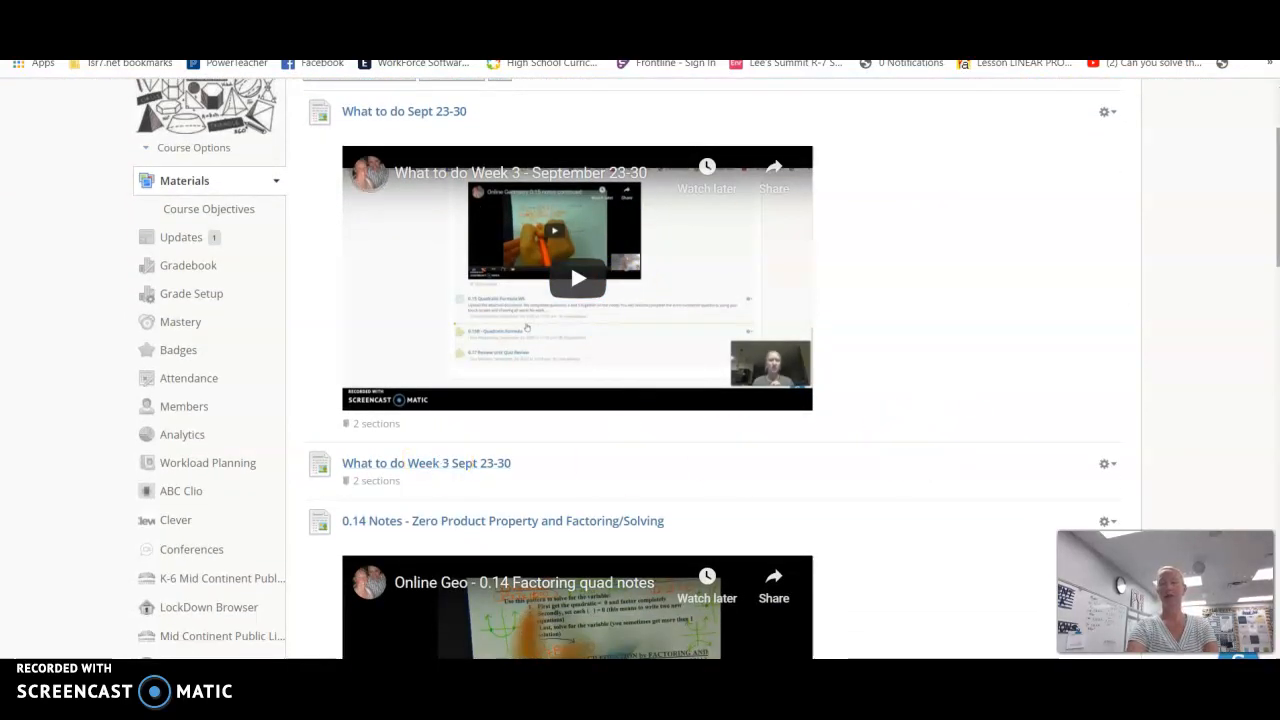
scroll("down", 3)
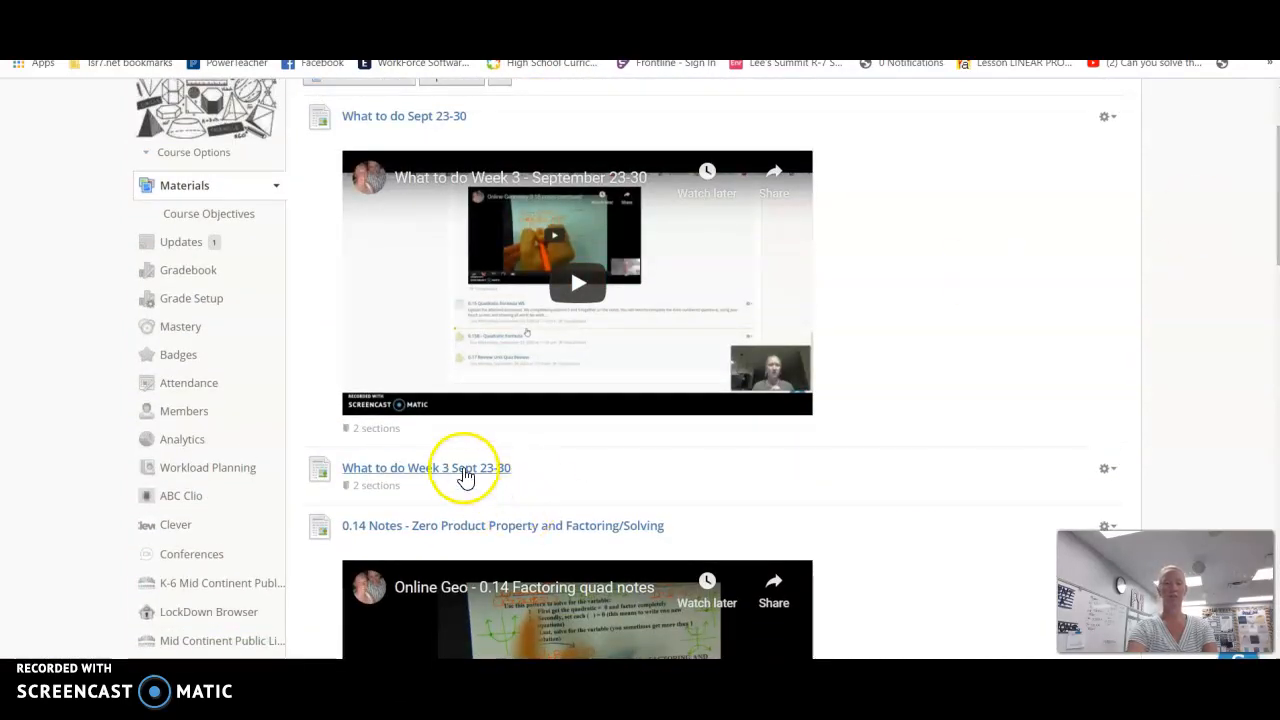
Read the What to do Week 3 Sept 23-30 checklist, then return to Materials.
left_click(426, 467)
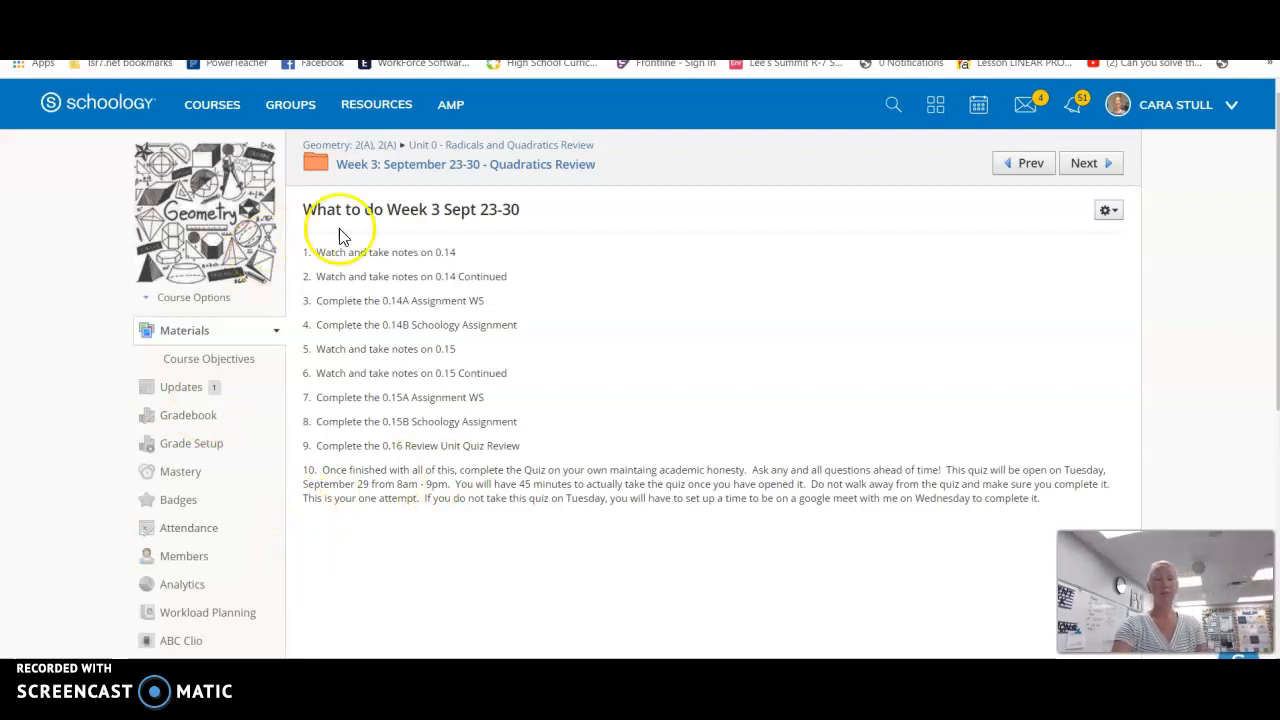
mouse_move(195, 260)
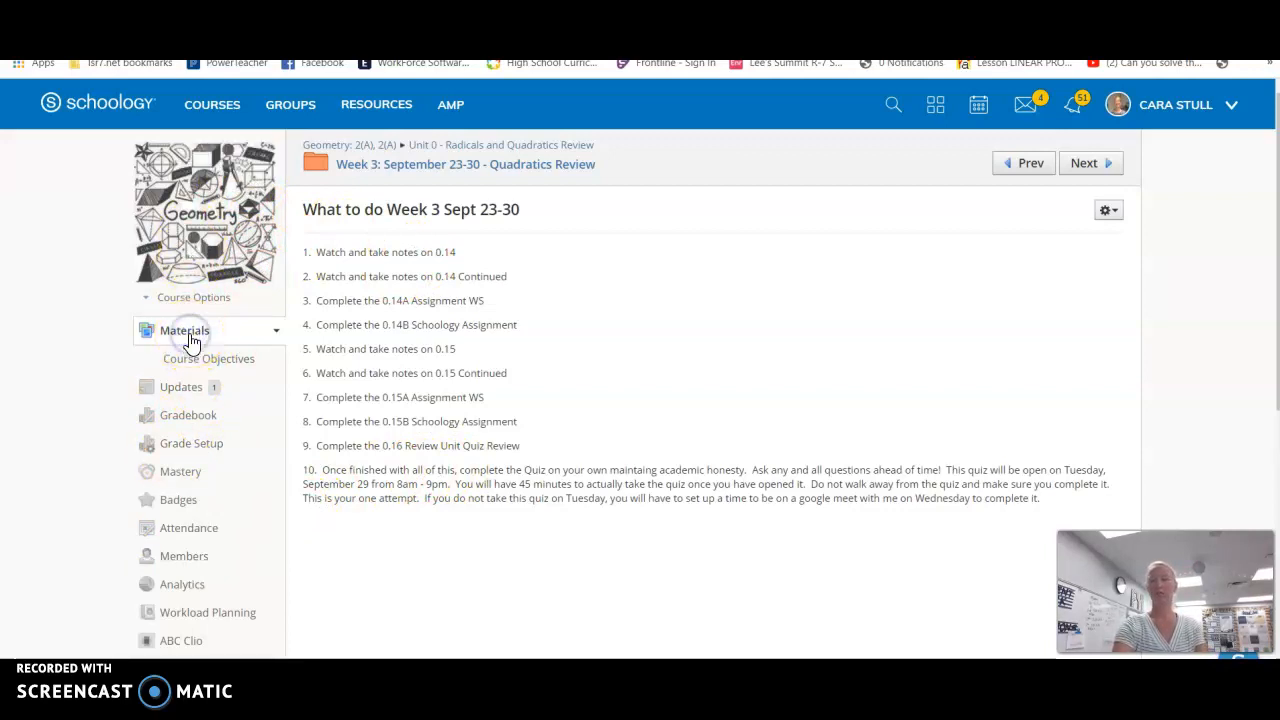
left_click(184, 330)
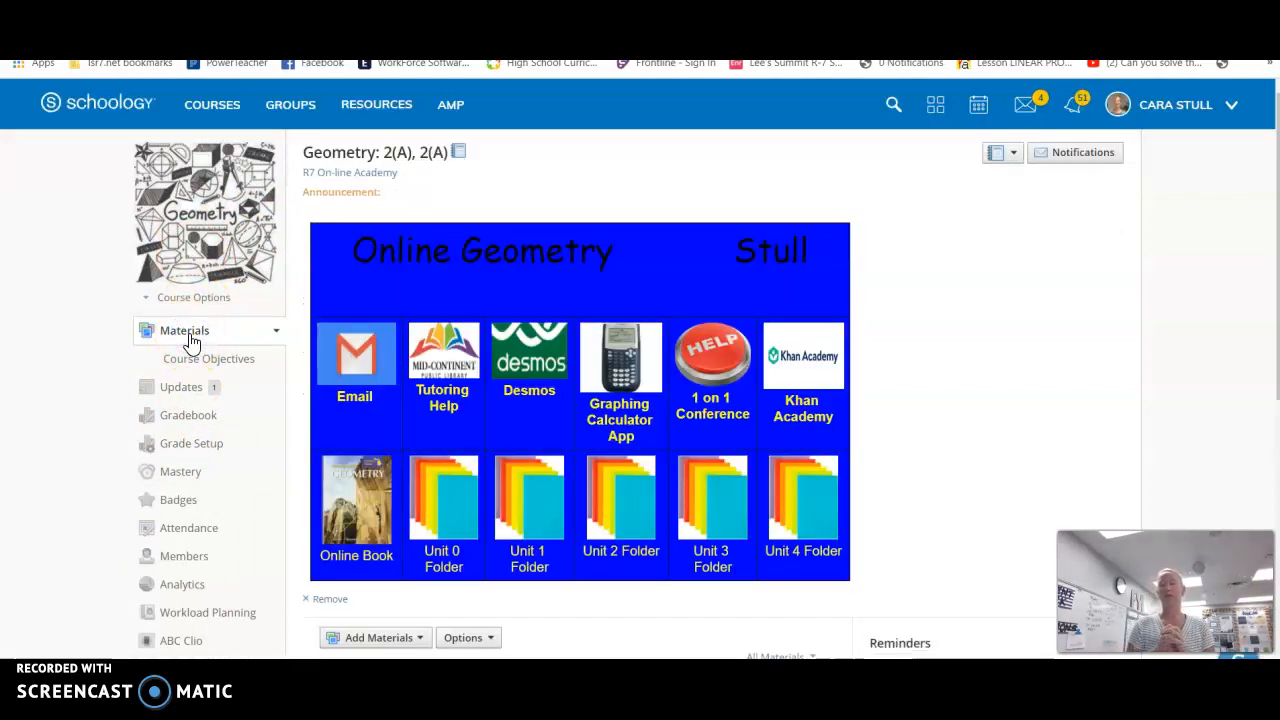